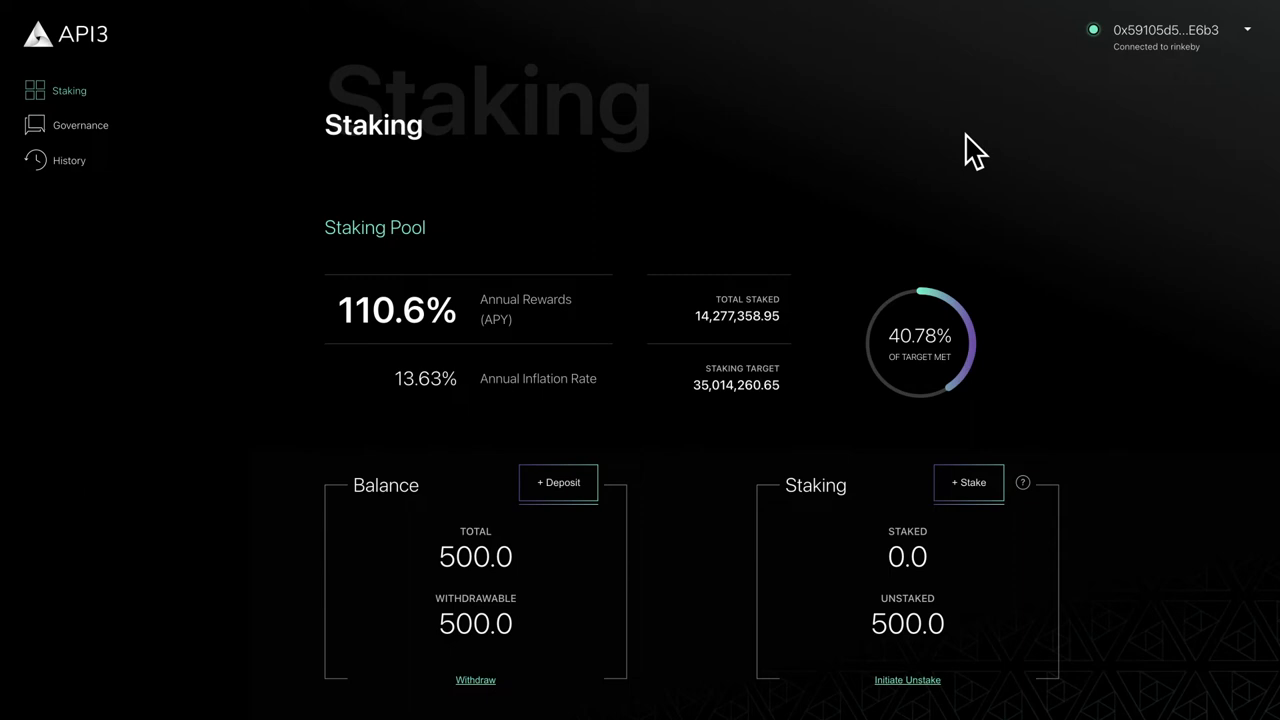
{"action": "mouse_move", "coordinate": [992, 448]}
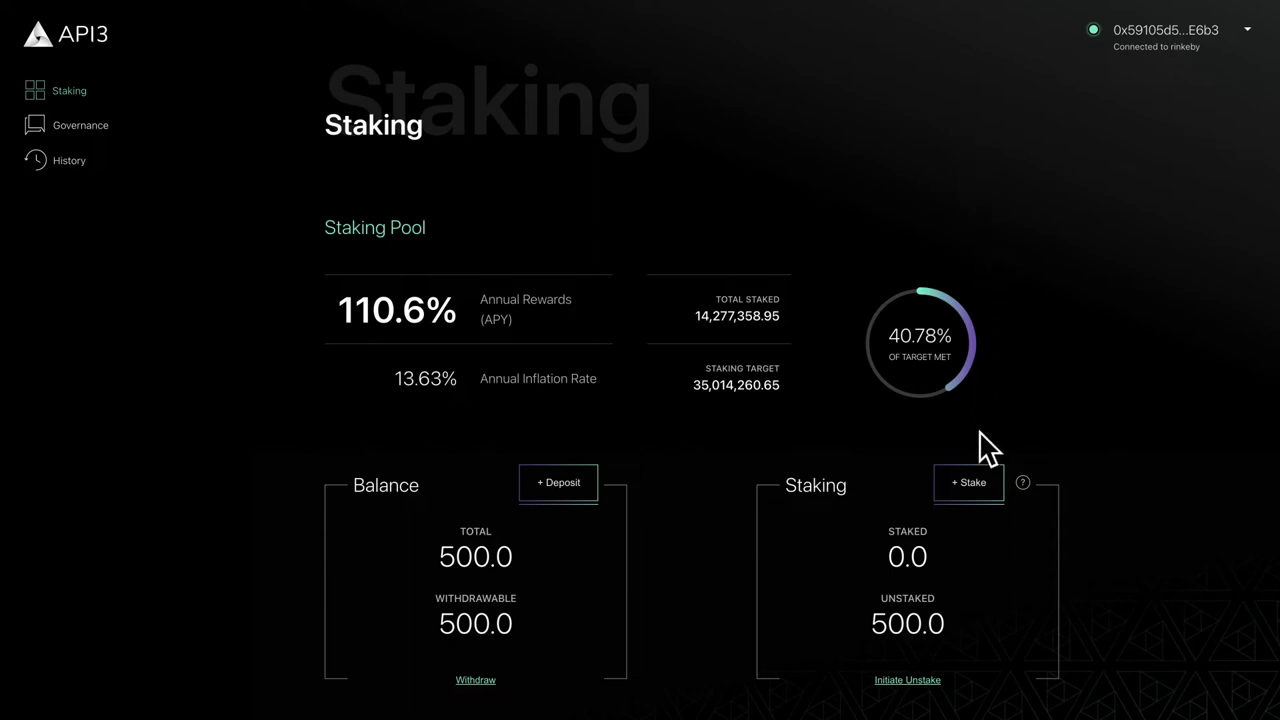
Stake the full 500.0 token balance via Max and confirm the transaction in MetaMask.
{"action": "left_click", "coordinate": [968, 482]}
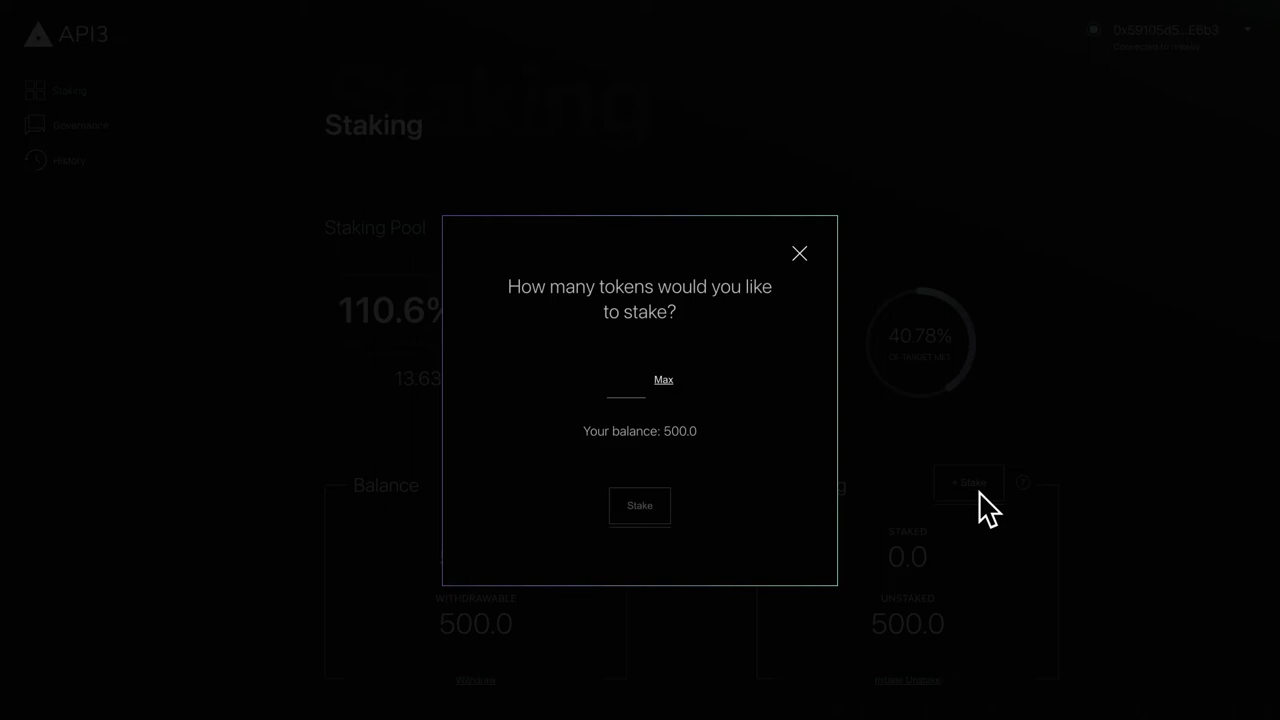
{"action": "mouse_move", "coordinate": [730, 464]}
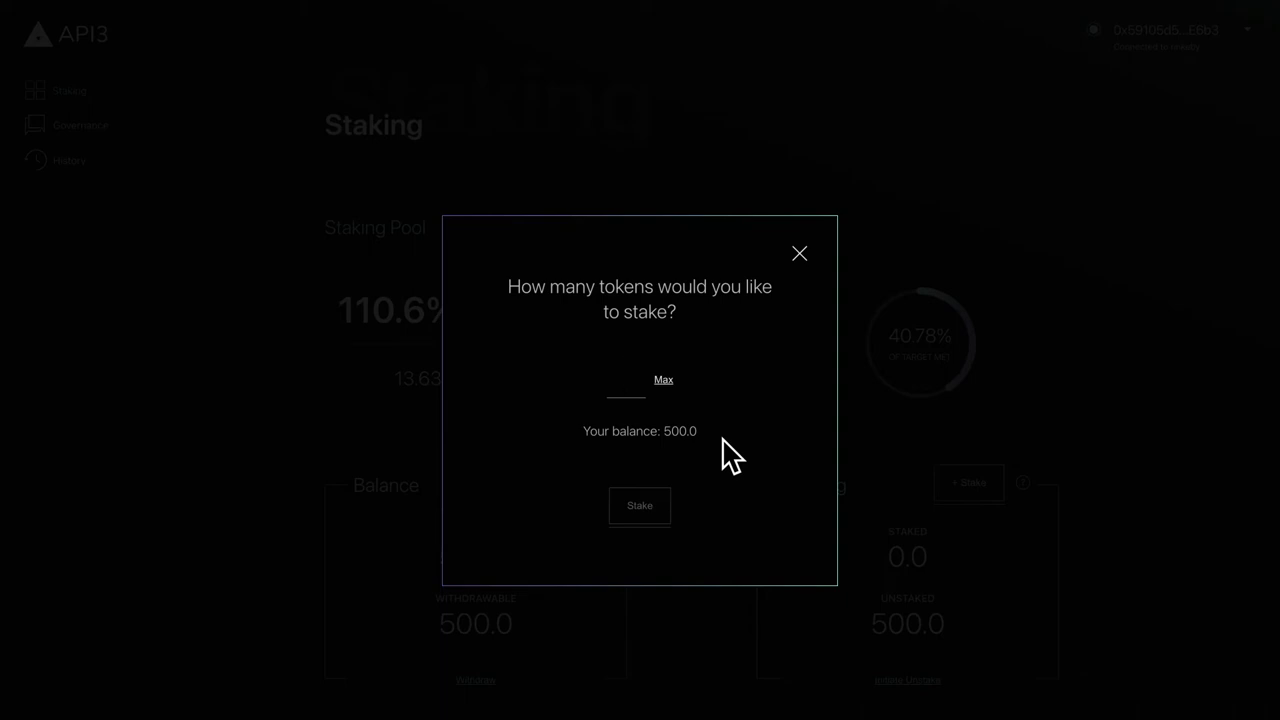
{"action": "type", "text": "1"}
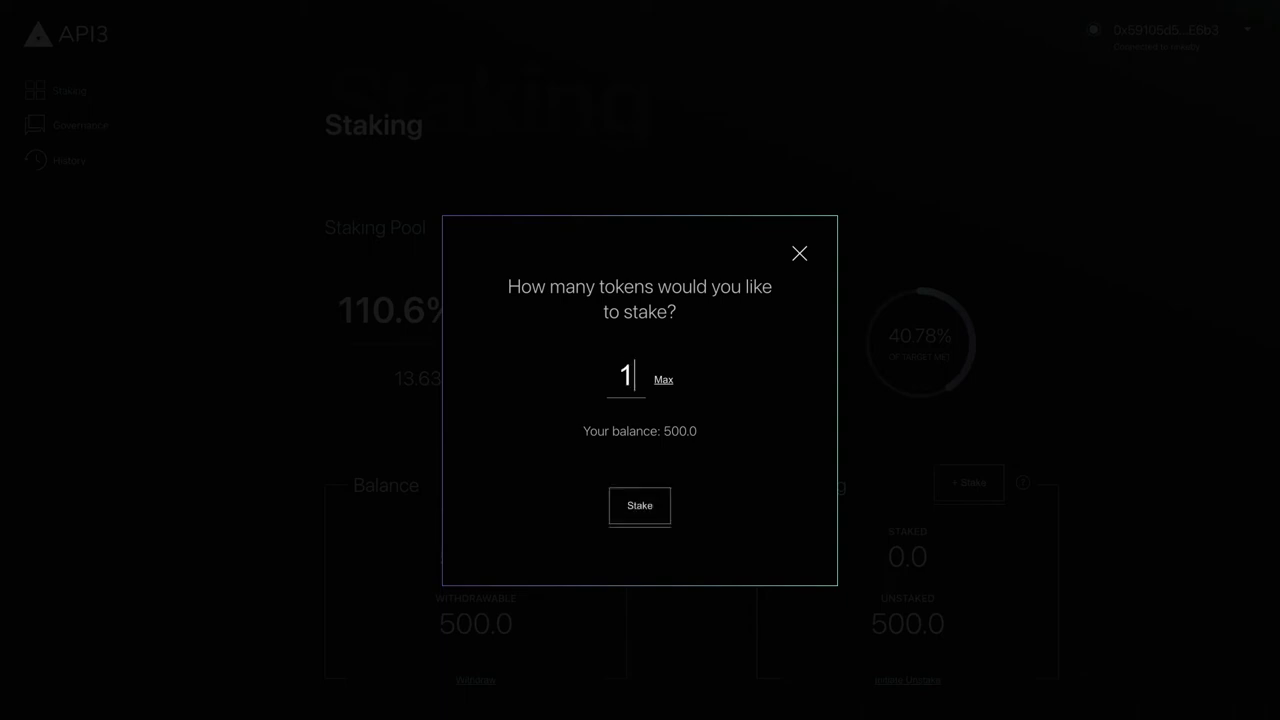
{"action": "type", "text": "00"}
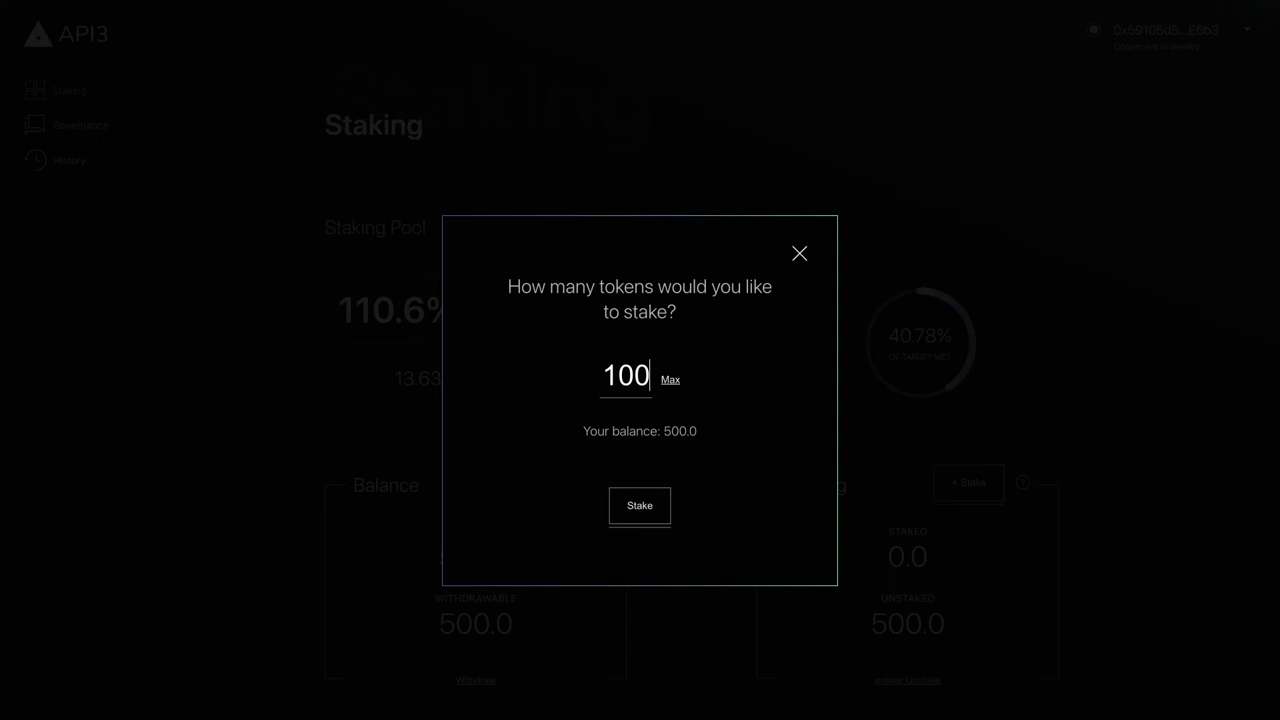
{"action": "mouse_move", "coordinate": [720, 432]}
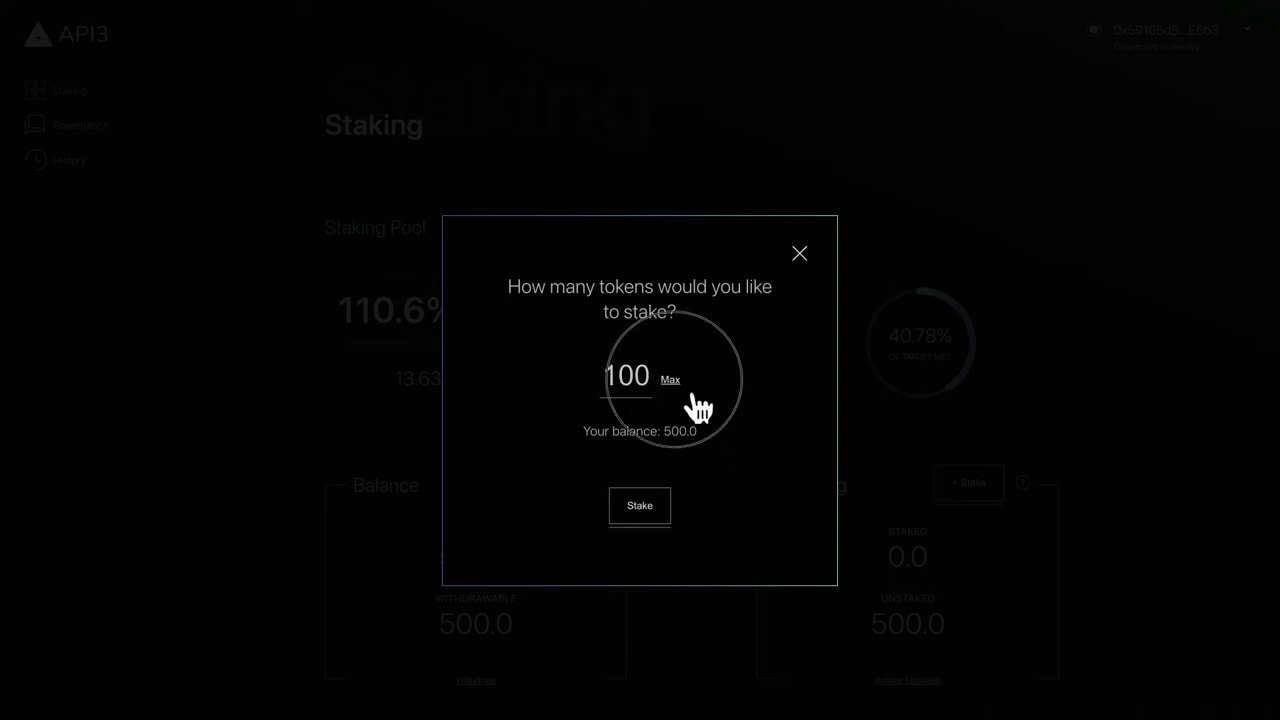
{"action": "left_click", "coordinate": [670, 380]}
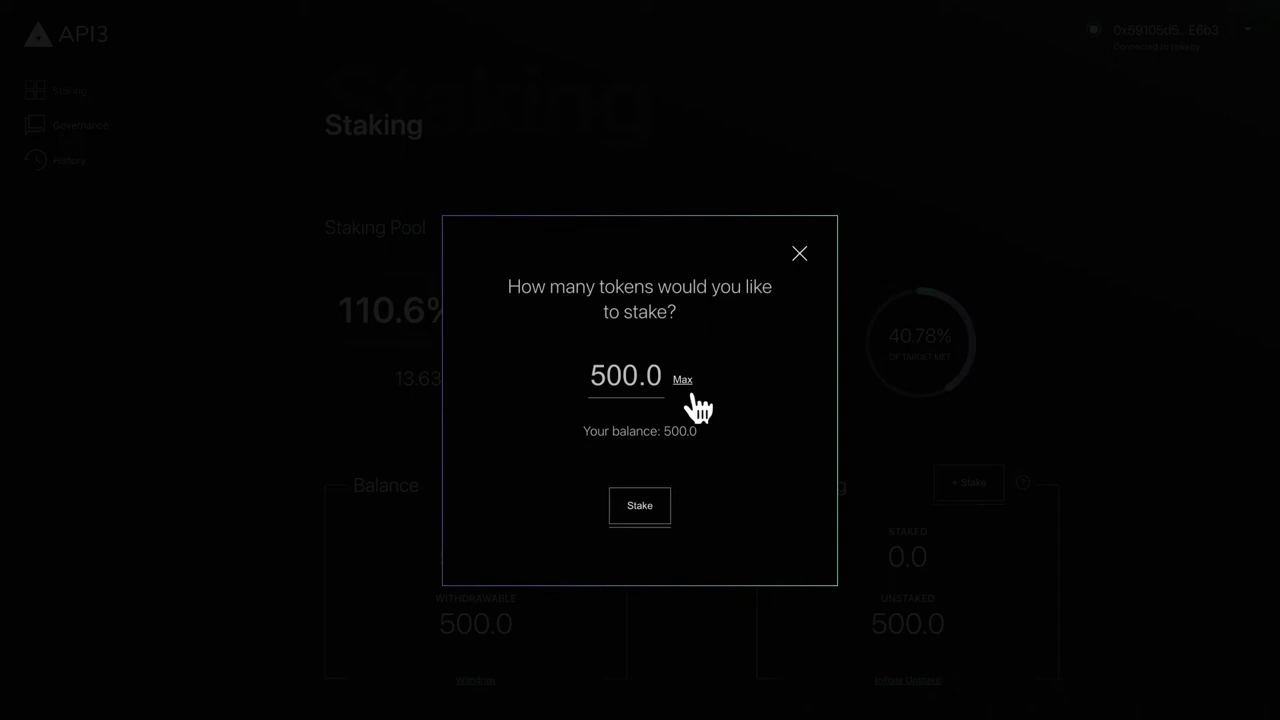
{"action": "mouse_move", "coordinate": [728, 516]}
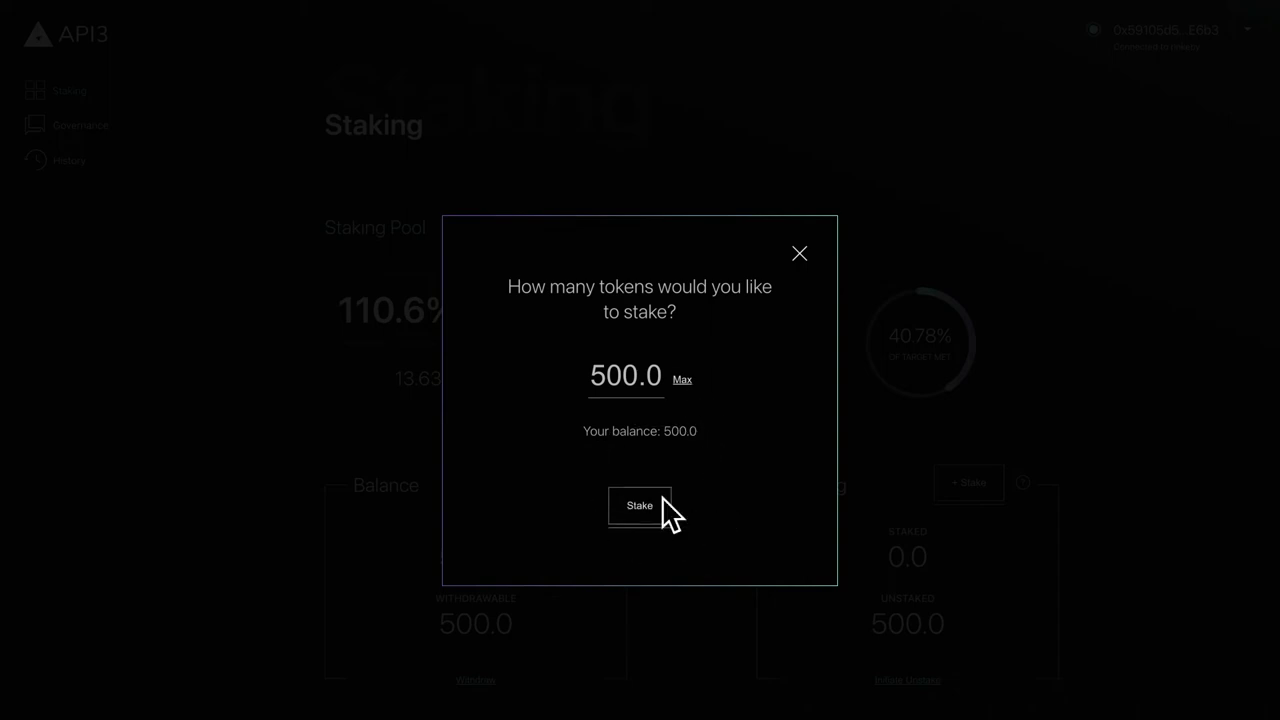
{"action": "left_click", "coordinate": [640, 504]}
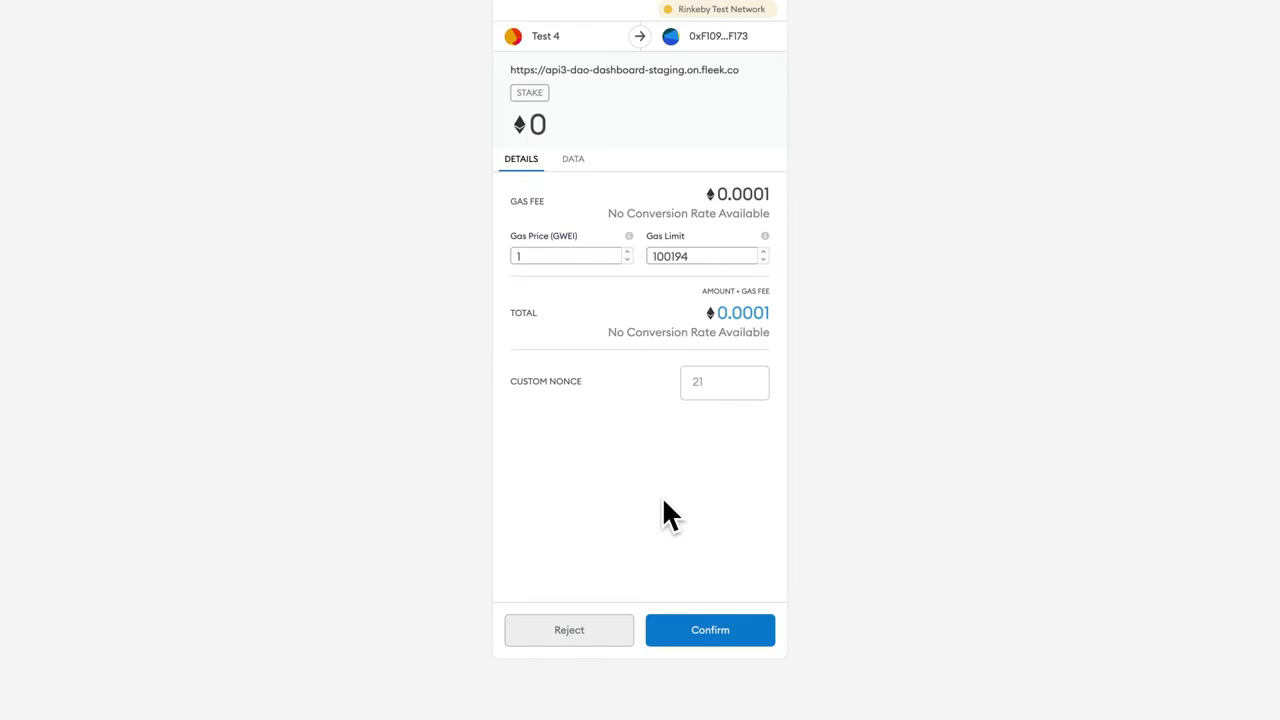
{"action": "left_click", "coordinate": [710, 630]}
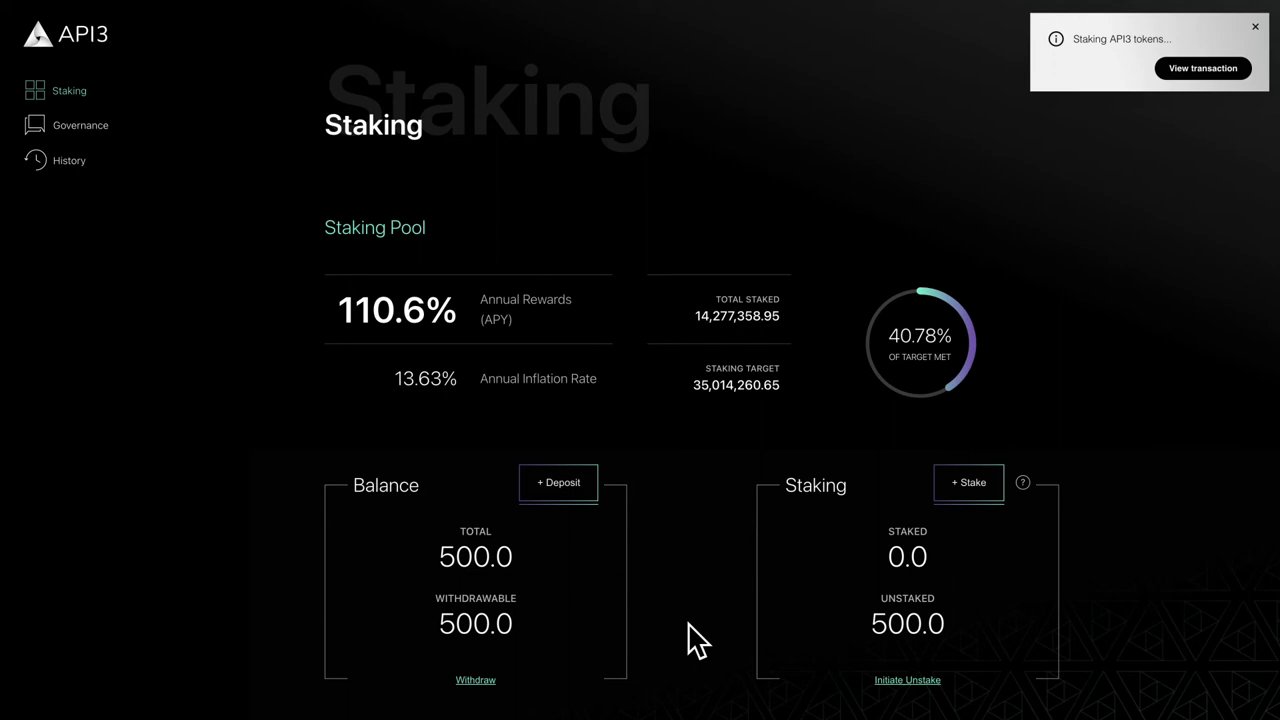
{"action": "mouse_move", "coordinate": [698, 636]}
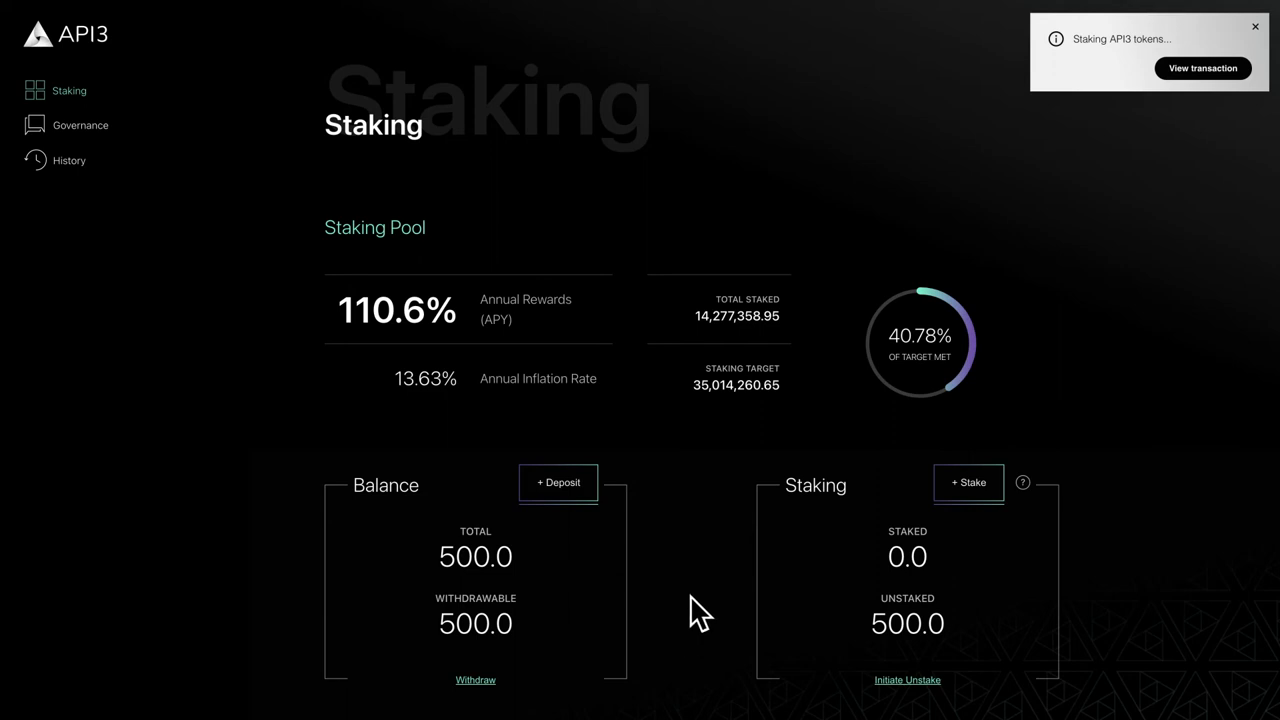
{"action": "mouse_move", "coordinate": [648, 432]}
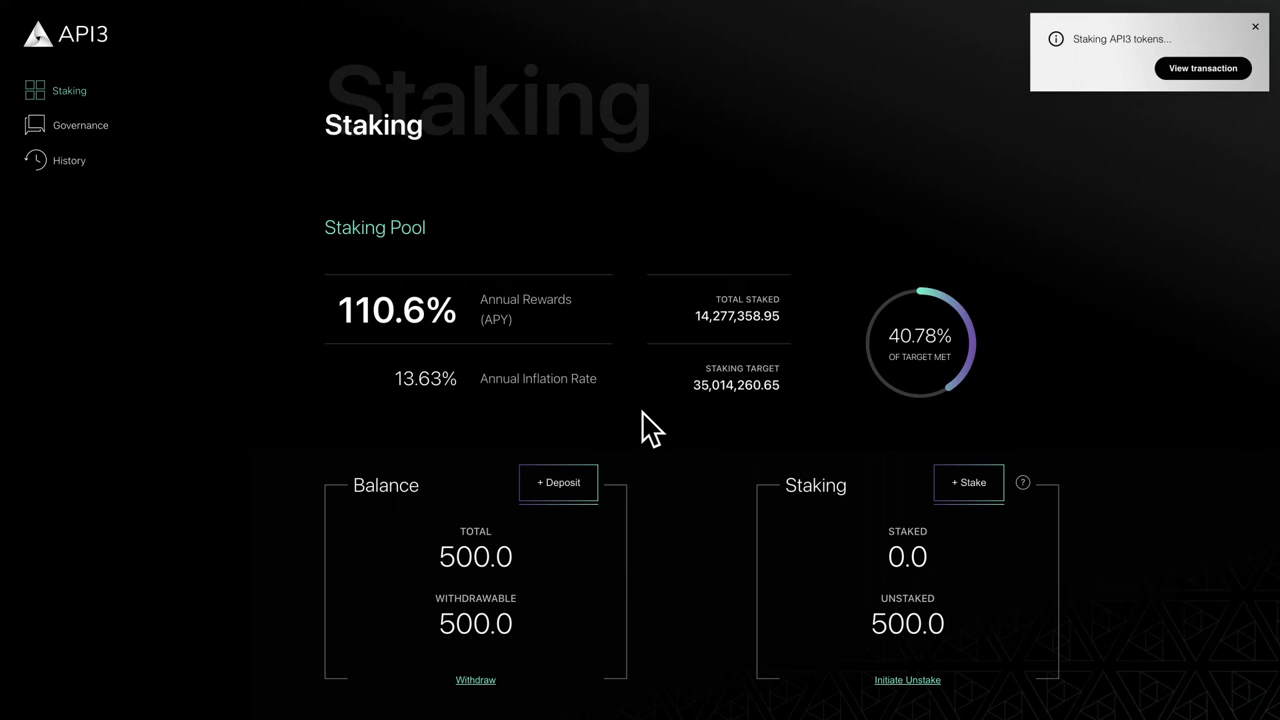
{"action": "mouse_move", "coordinate": [636, 350]}
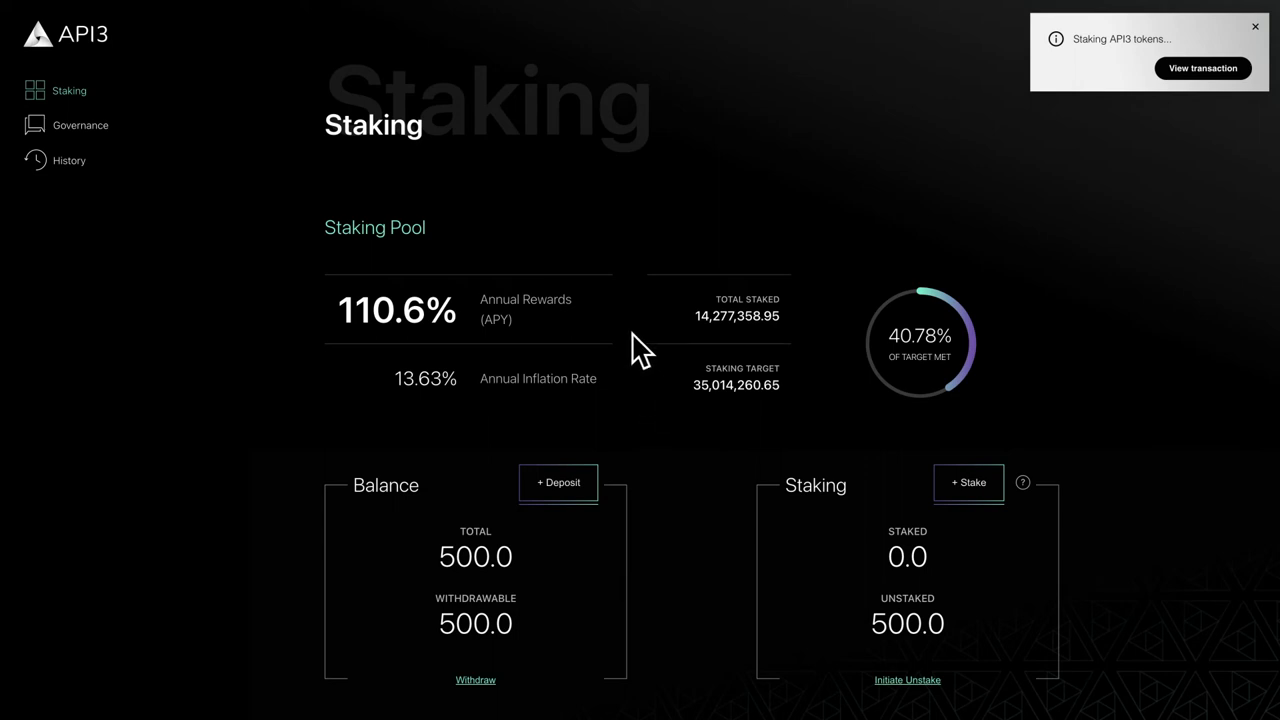
{"action": "mouse_move", "coordinate": [632, 344]}
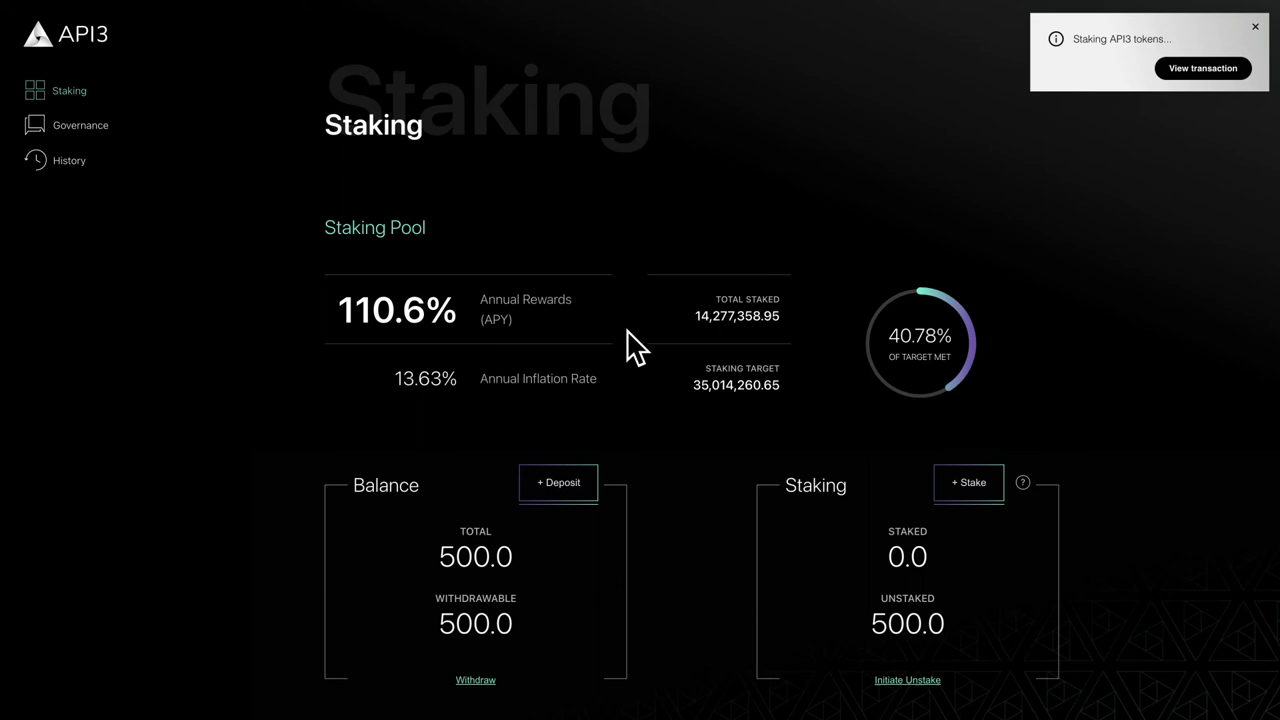
{"action": "mouse_move", "coordinate": [876, 384]}
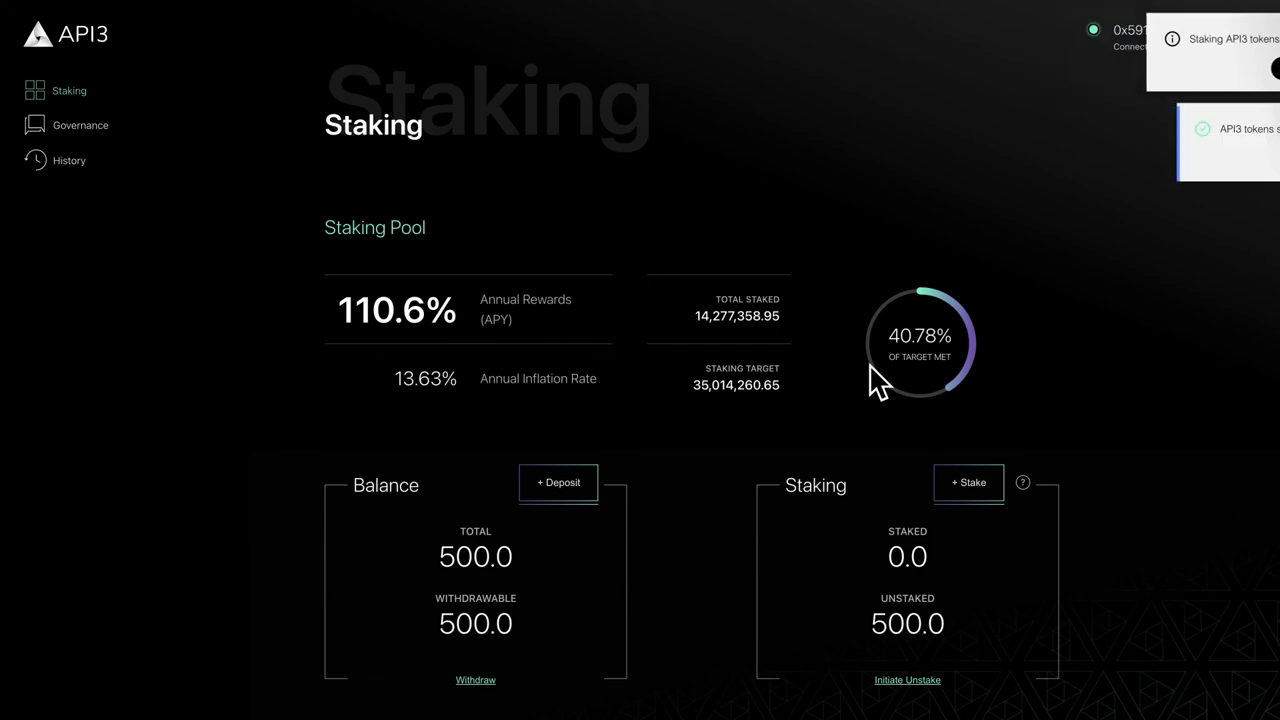
Dismiss the transaction notifications, leaving 500.0 staked and 0.0 withdrawable shown.
{"action": "left_click", "coordinate": [968, 482]}
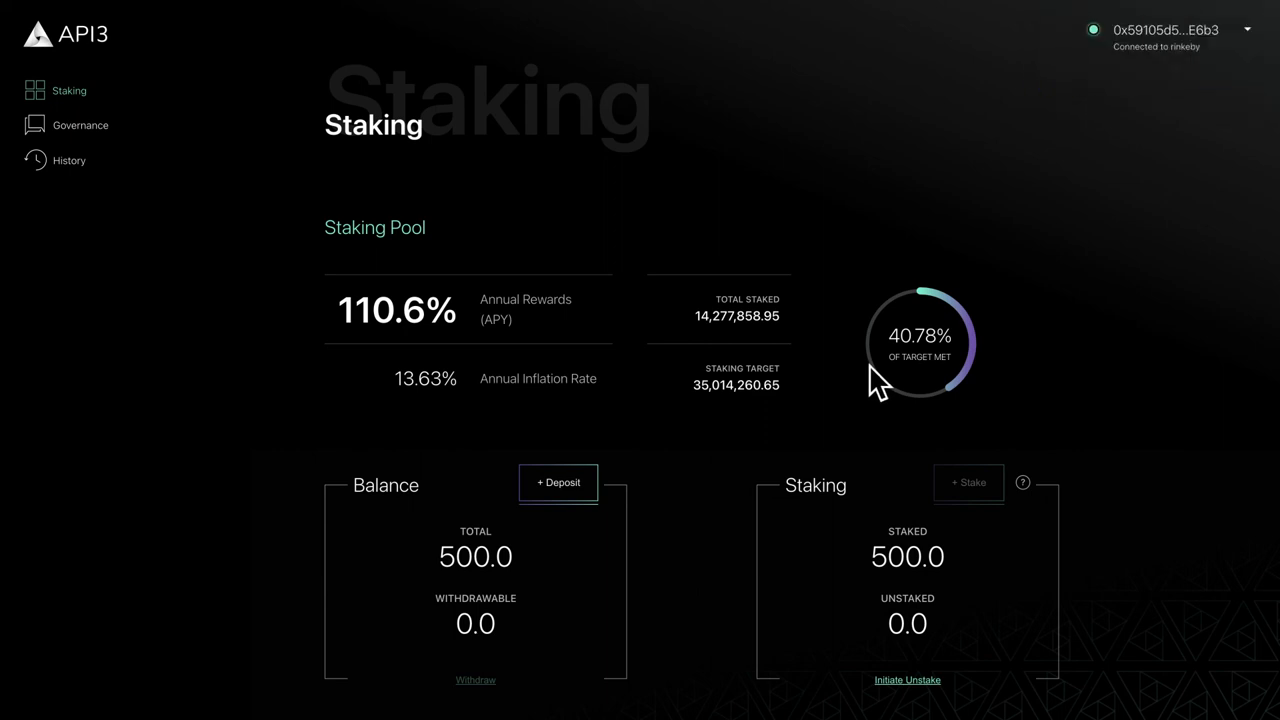
{"action": "mouse_move", "coordinate": [924, 404]}
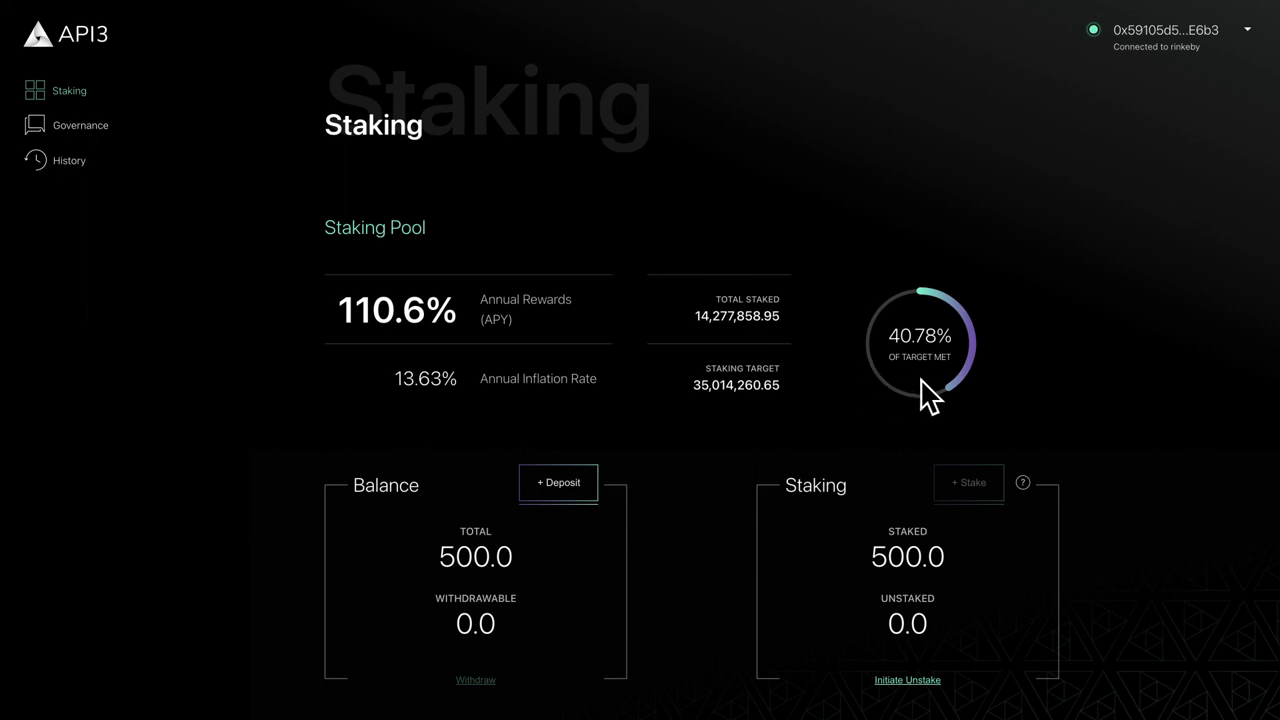